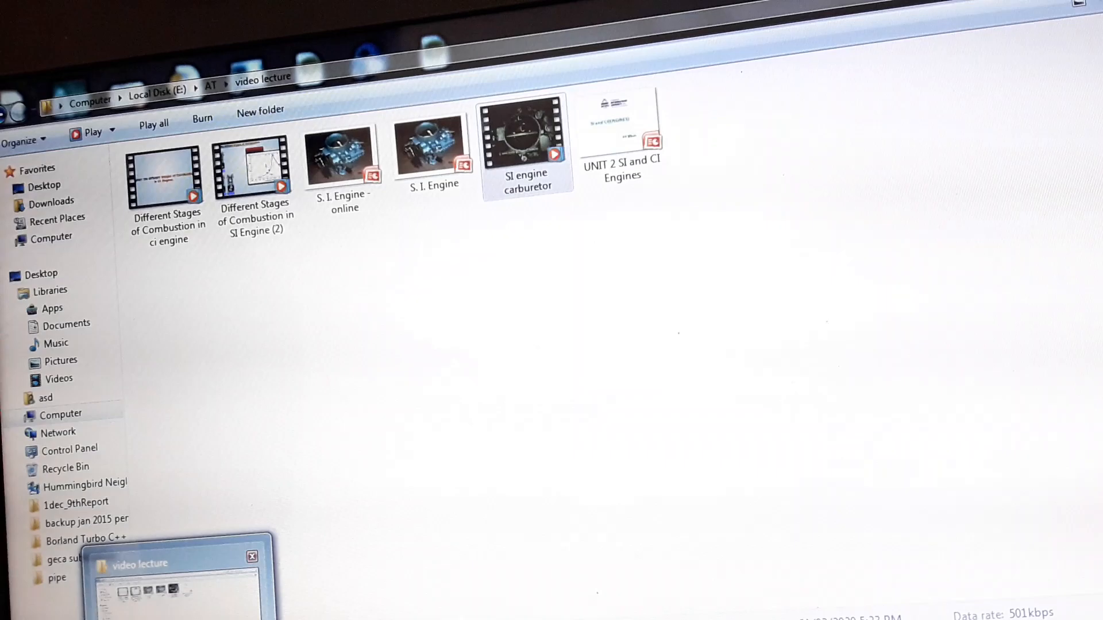
# - Play the 'SI engine carburetor' video lecture full screen in Windows Media Player
pyautogui.doubleClick(525, 133)
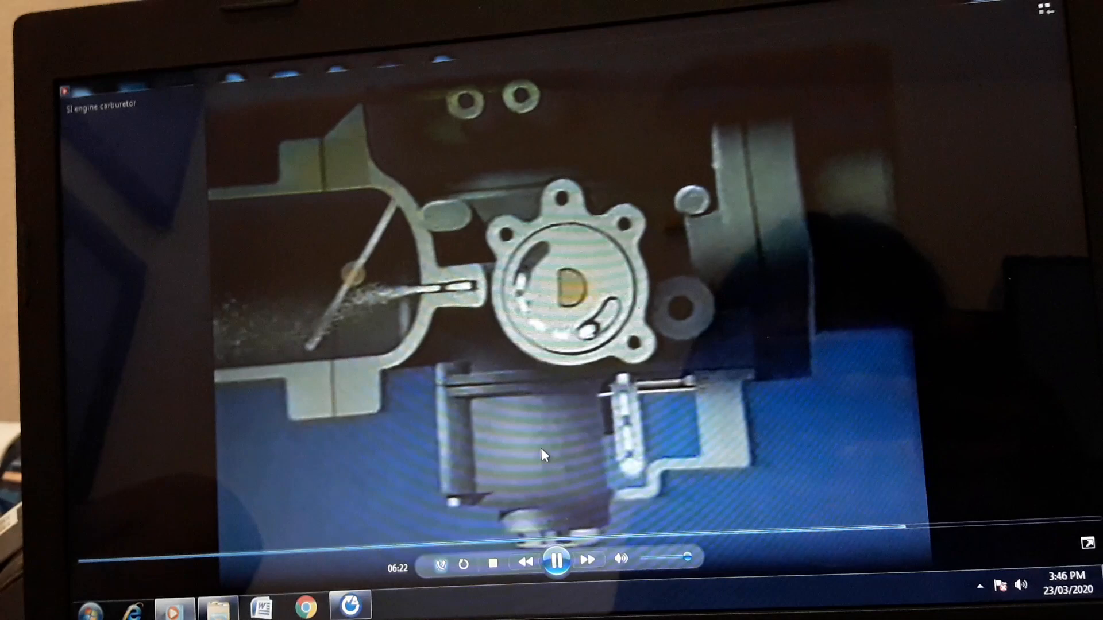